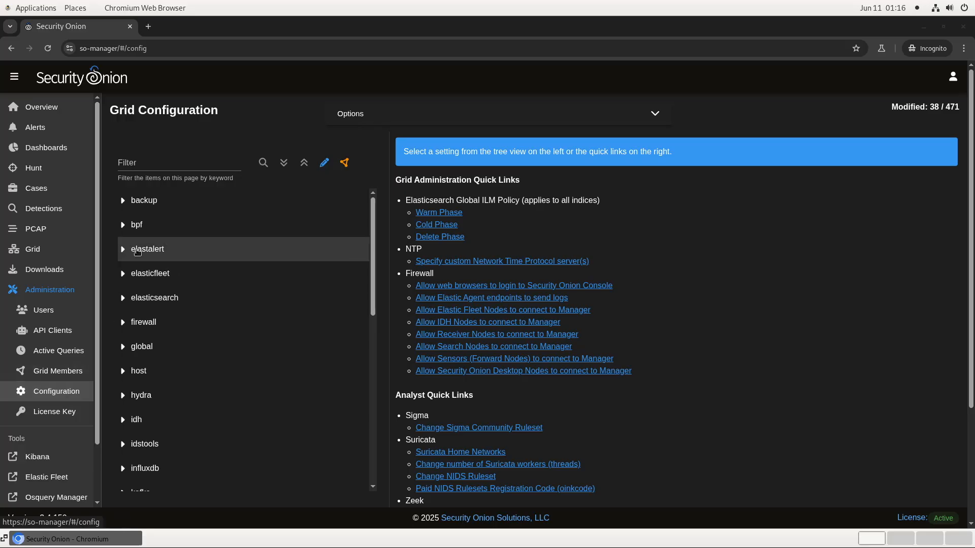
Browse the elastalert settings, then expand soc server modules to reveal elastalertengine
click(148, 248)
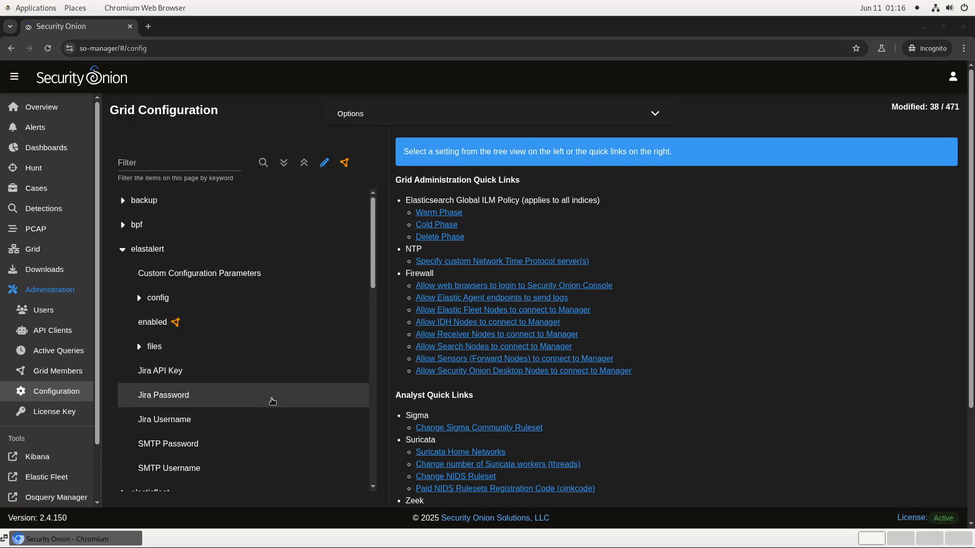
mouse_move(252, 390)
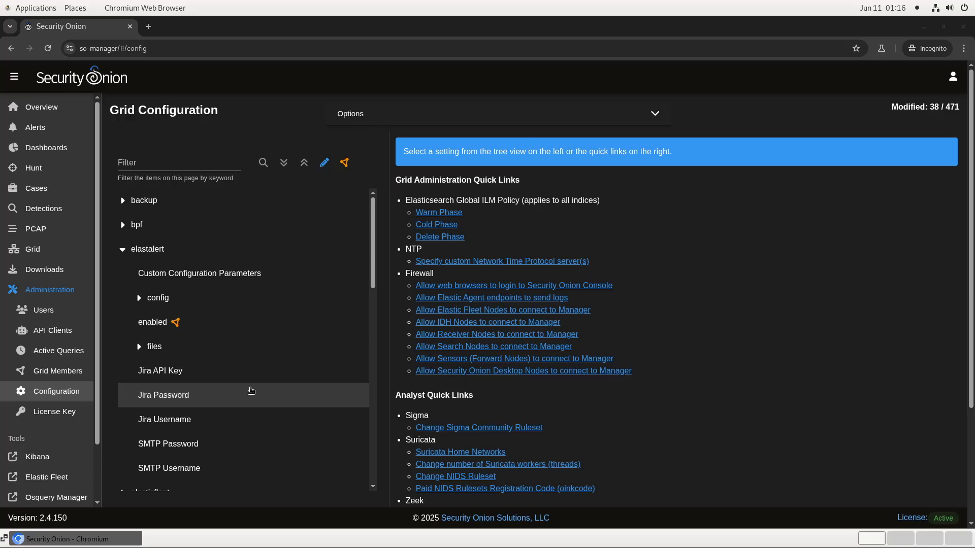
mouse_move(248, 394)
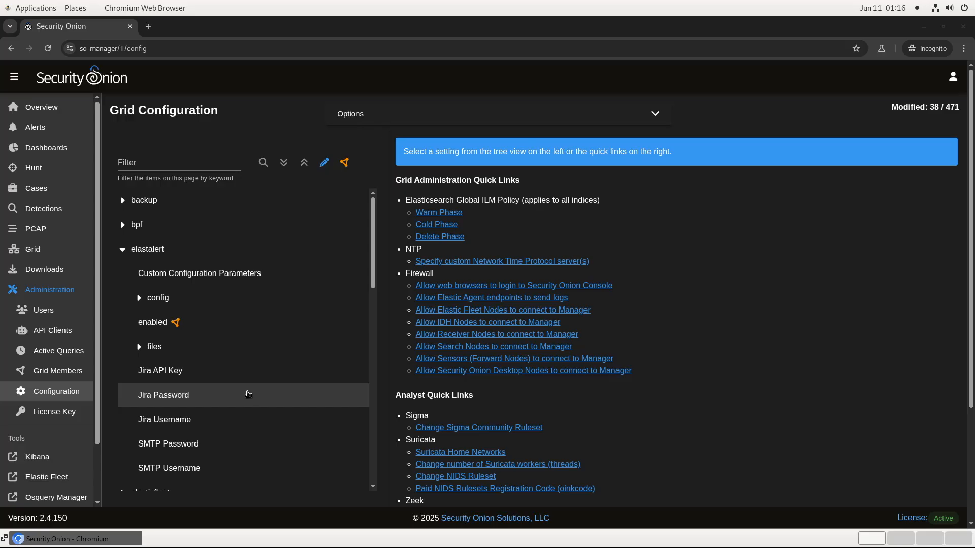
mouse_move(247, 396)
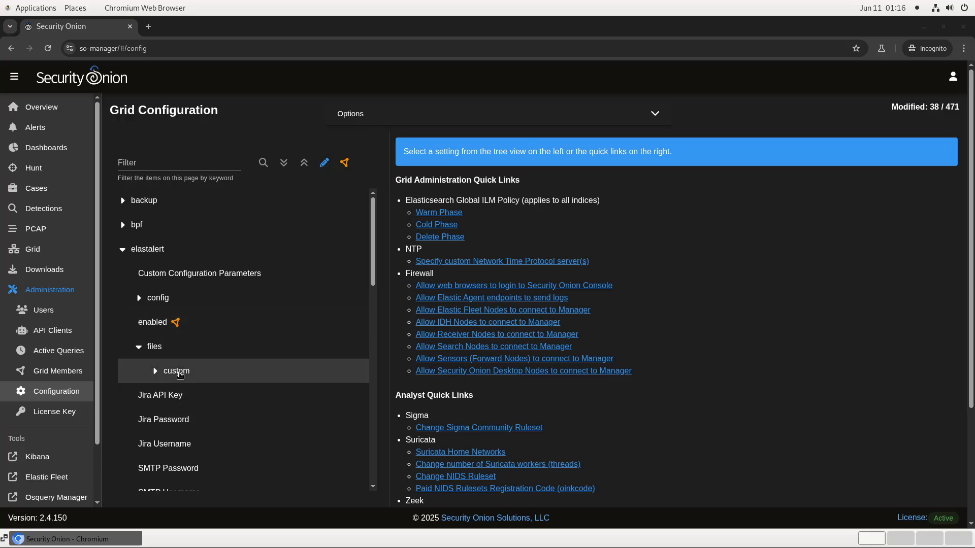
click(155, 371)
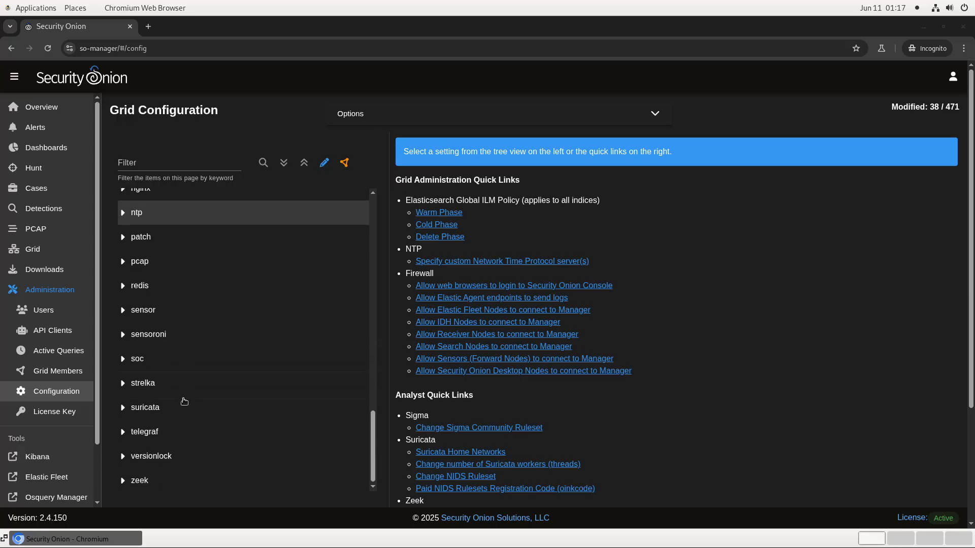
click(136, 359)
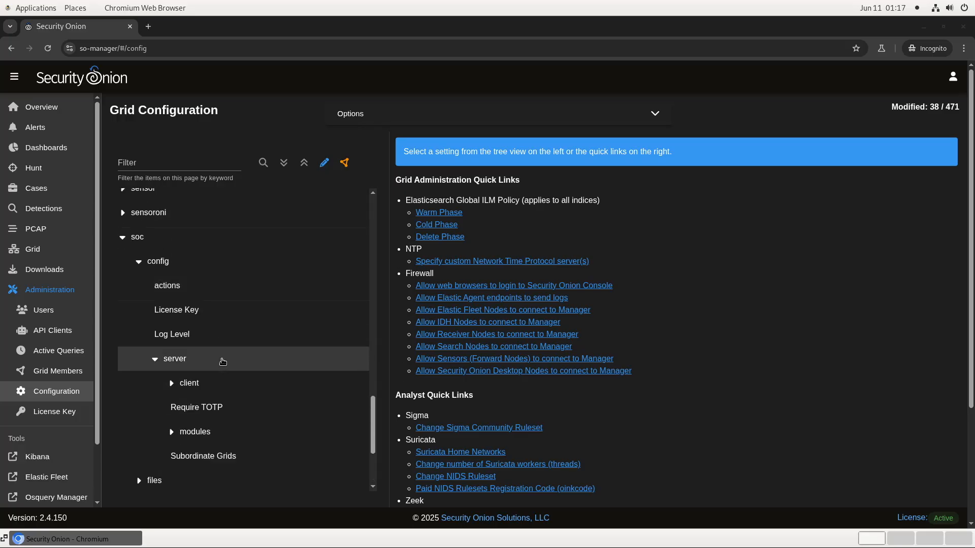
click(195, 432)
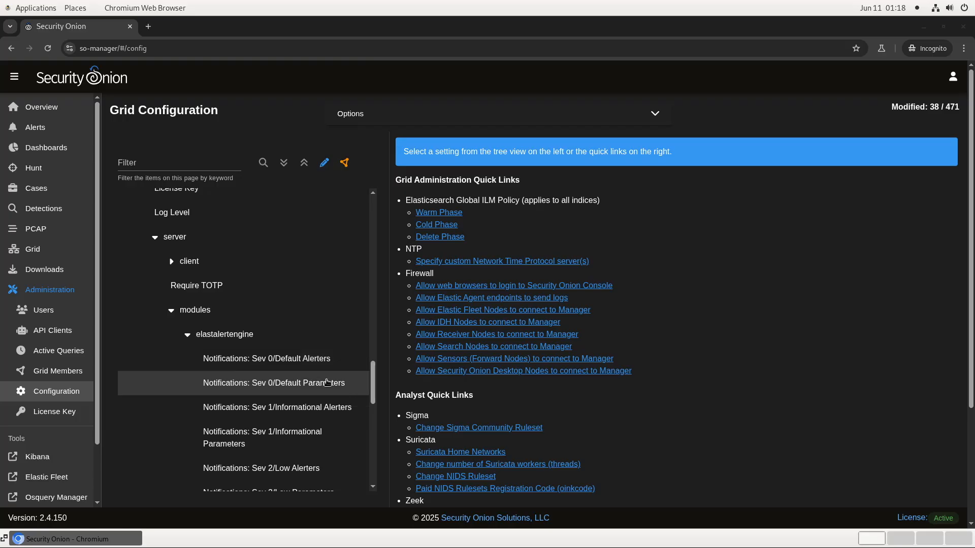
Save the Sev 0 default Slack webhook parameter and set Sev 0 default alerters to slack
click(273, 382)
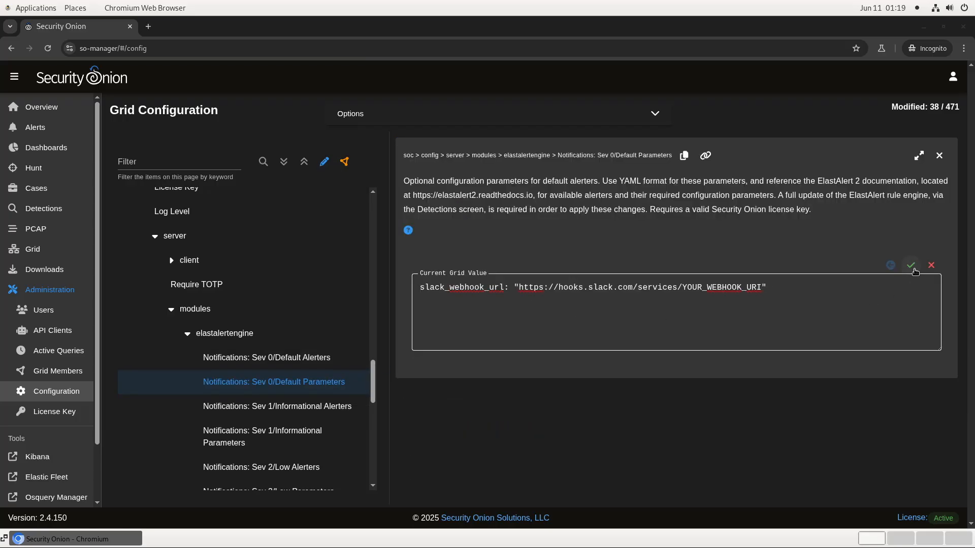
click(910, 266)
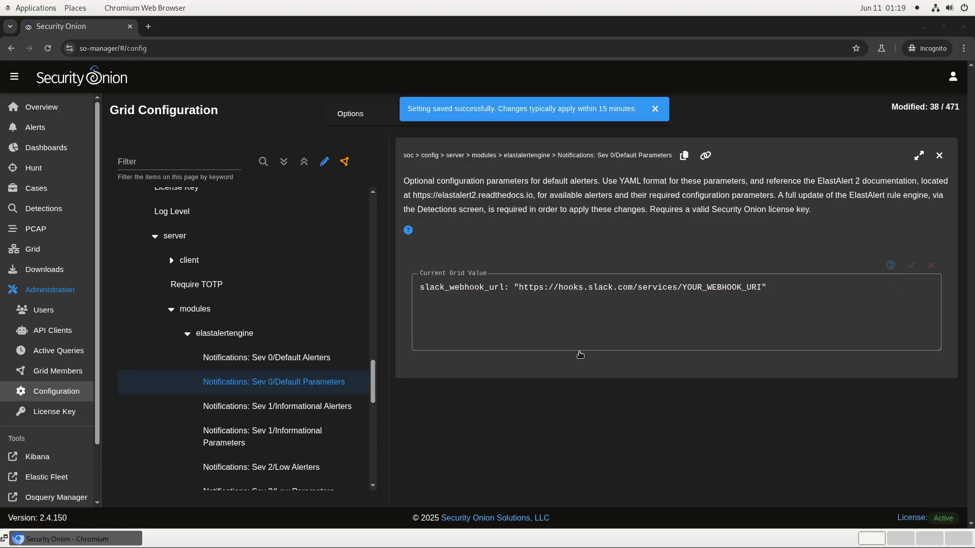
mouse_move(266, 357)
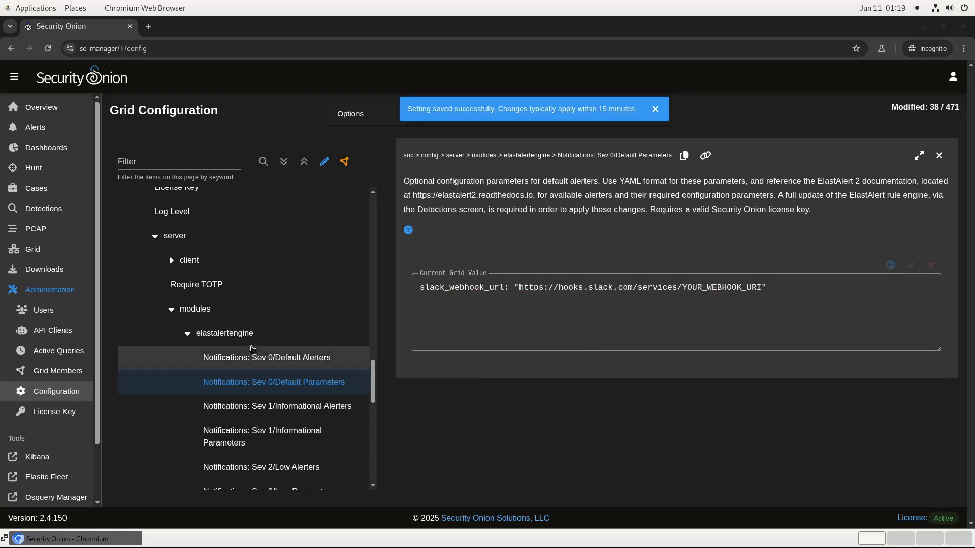
click(266, 357)
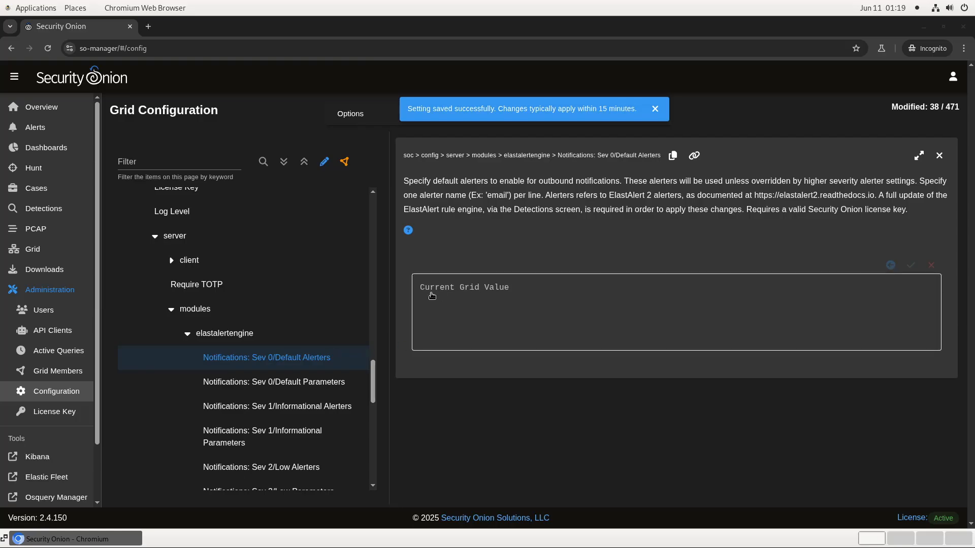
text(slack)
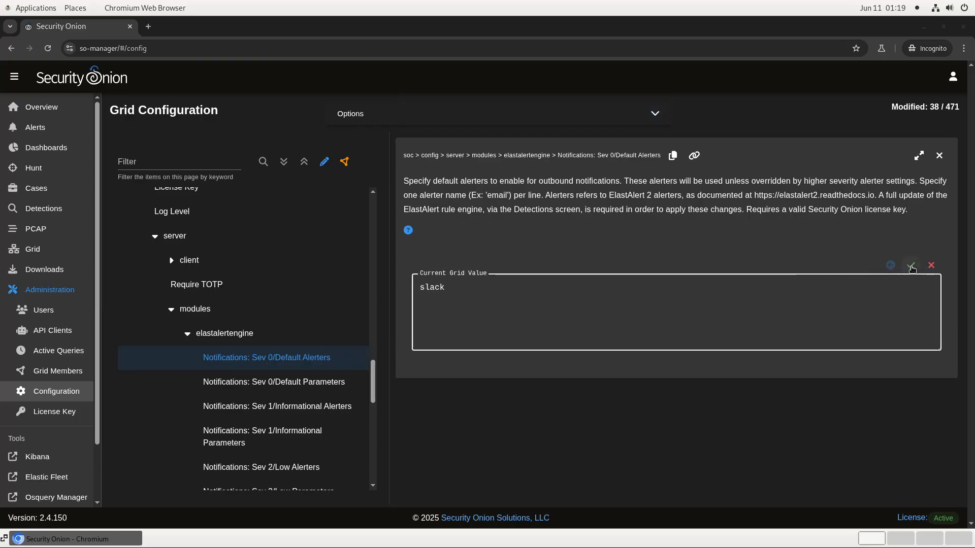
click(910, 265)
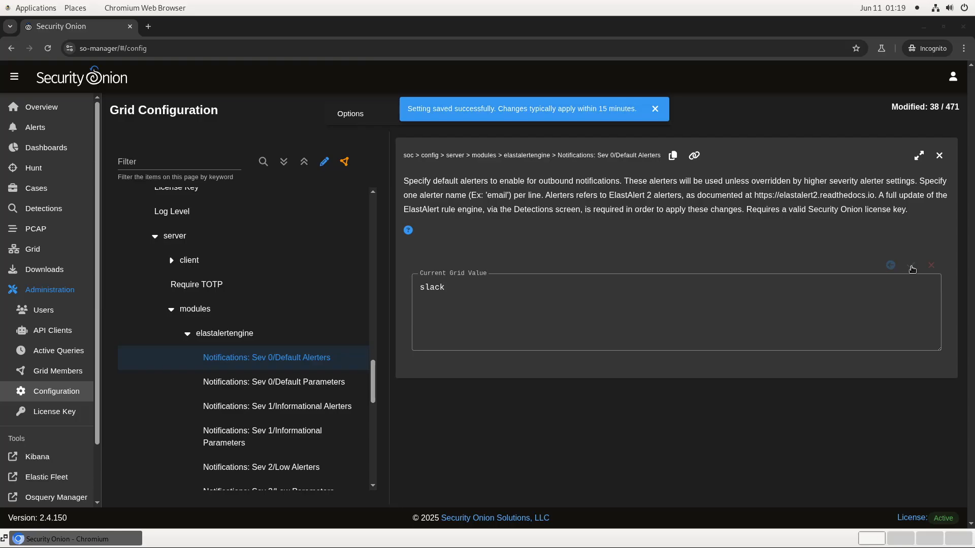
click(654, 109)
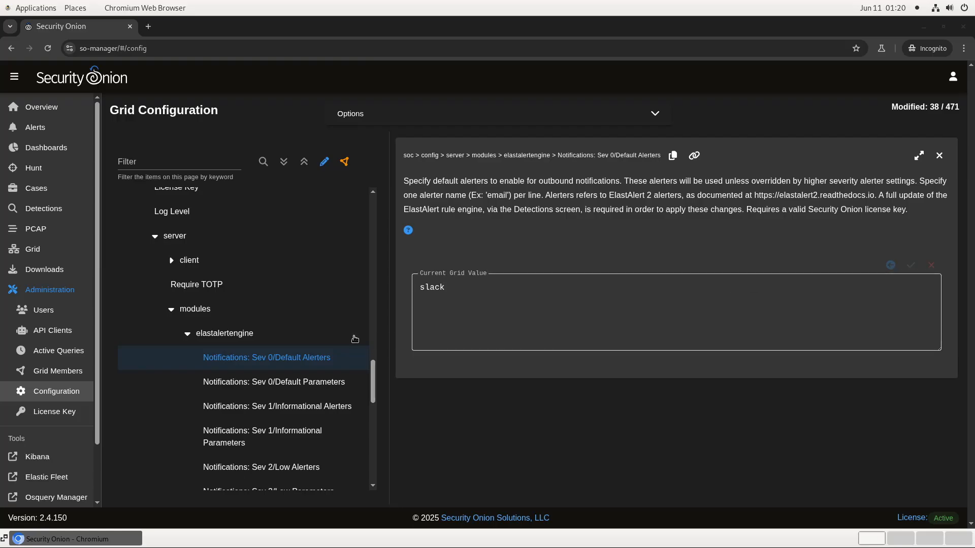
Open the Sev 5 critical parameters and save slack and email as critical alerters
scroll(down, 3)
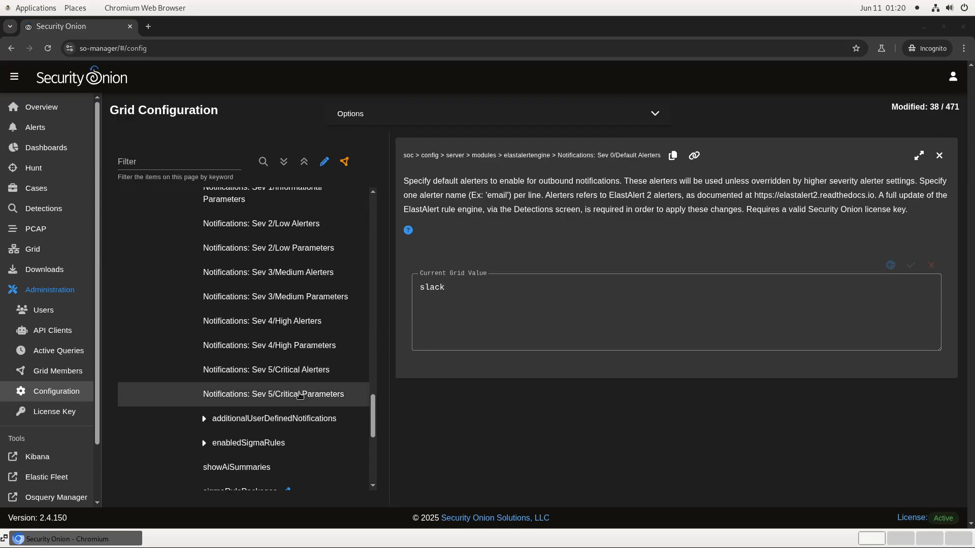
click(273, 394)
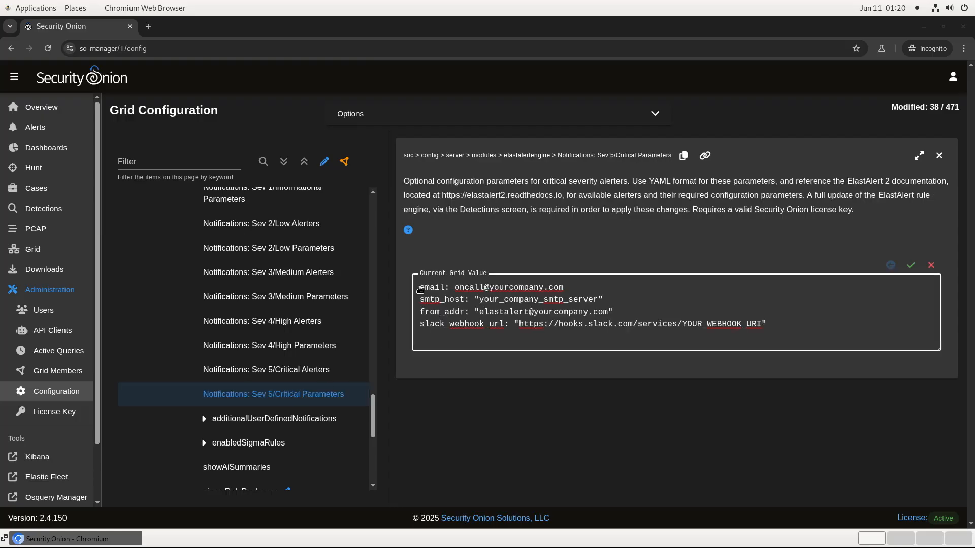
click(910, 265)
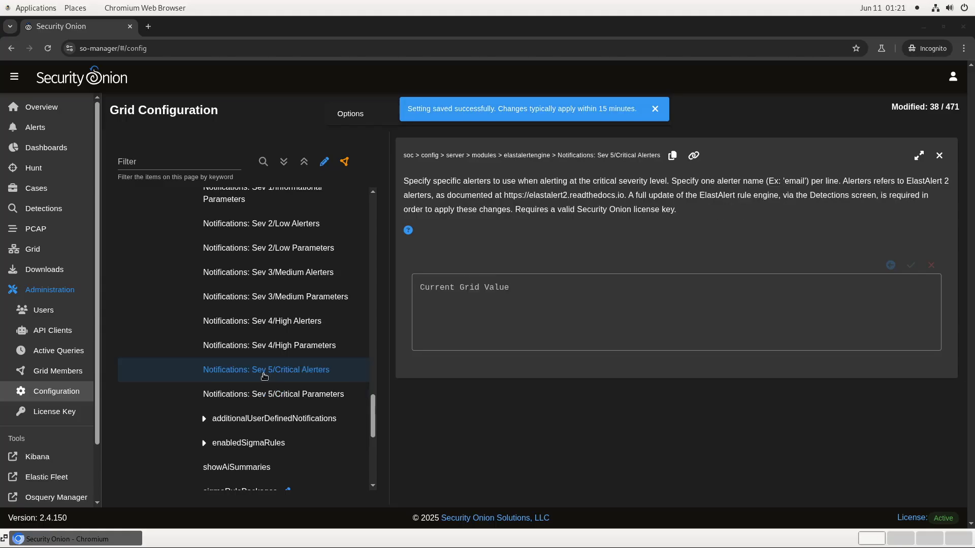
text(slack)
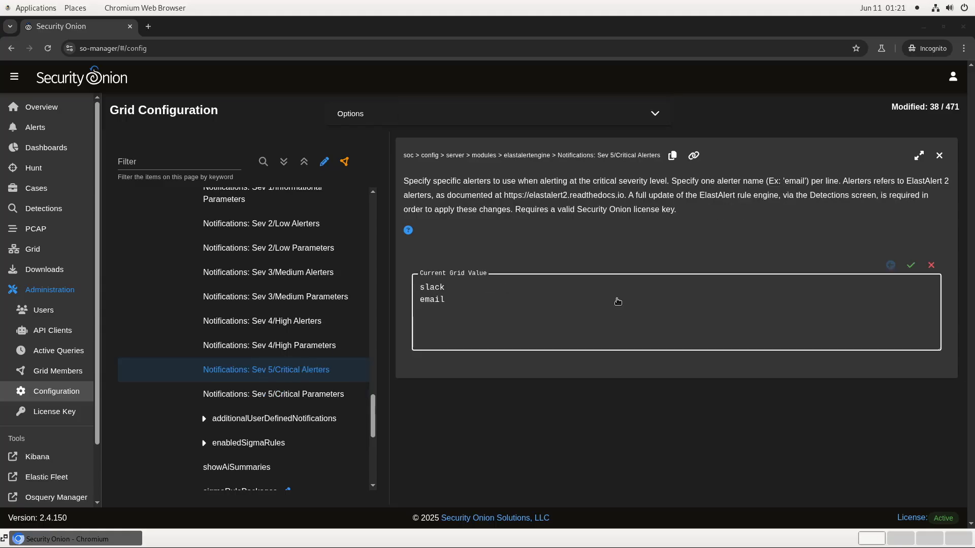
click(911, 265)
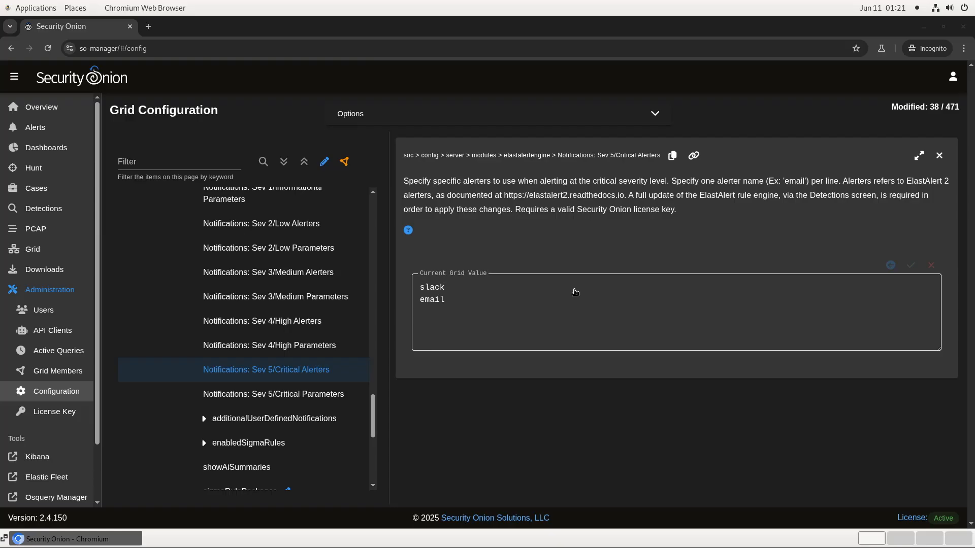
mouse_move(638, 156)
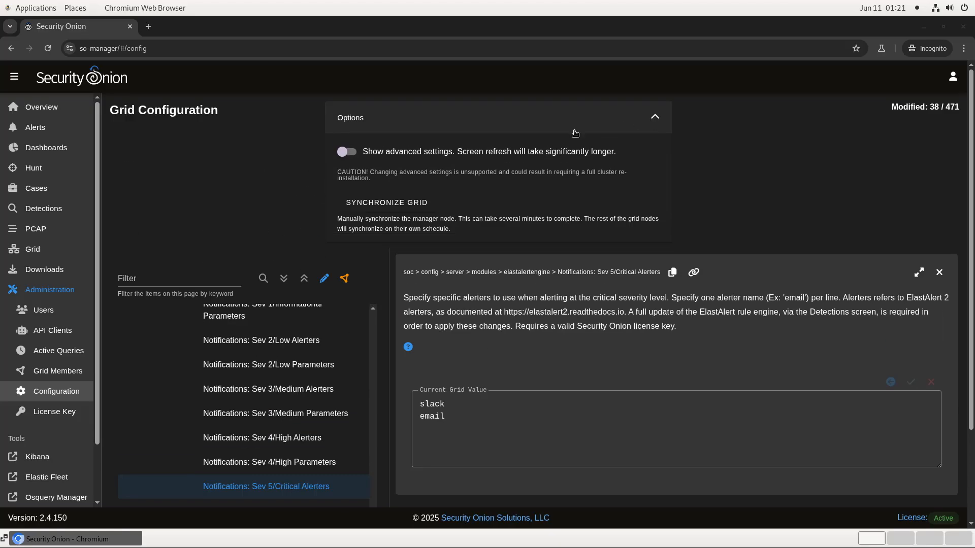
Trigger SYNCHRONIZE GRID and dismiss the background sync notice
click(385, 202)
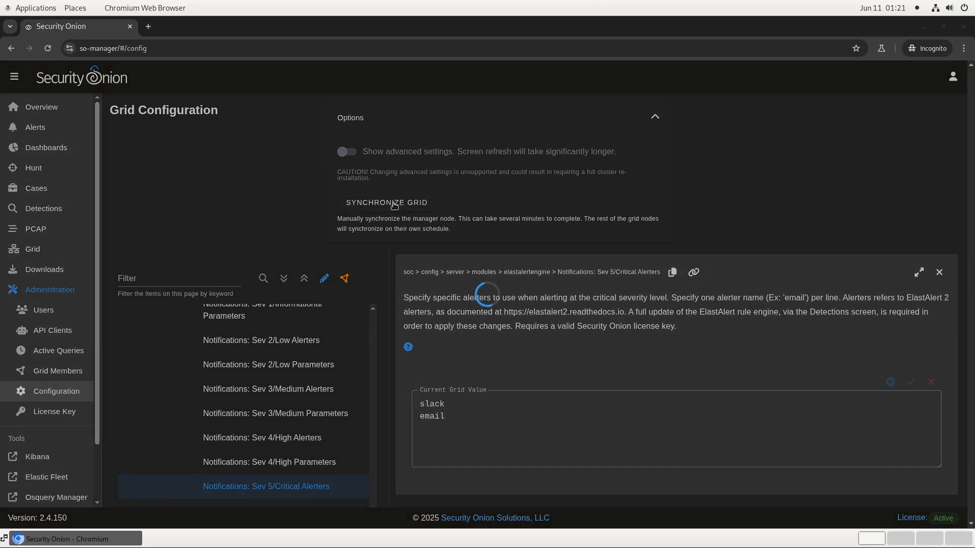
click(385, 203)
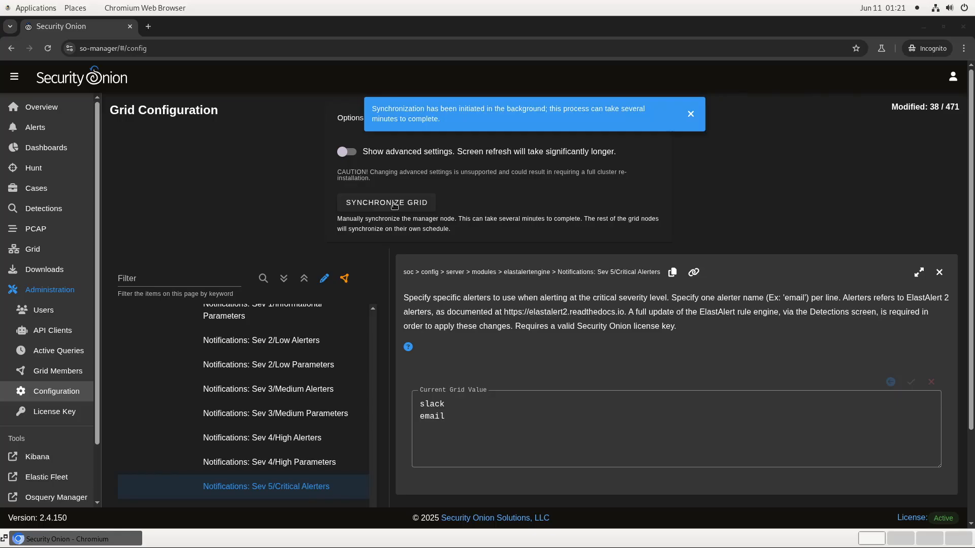
click(690, 114)
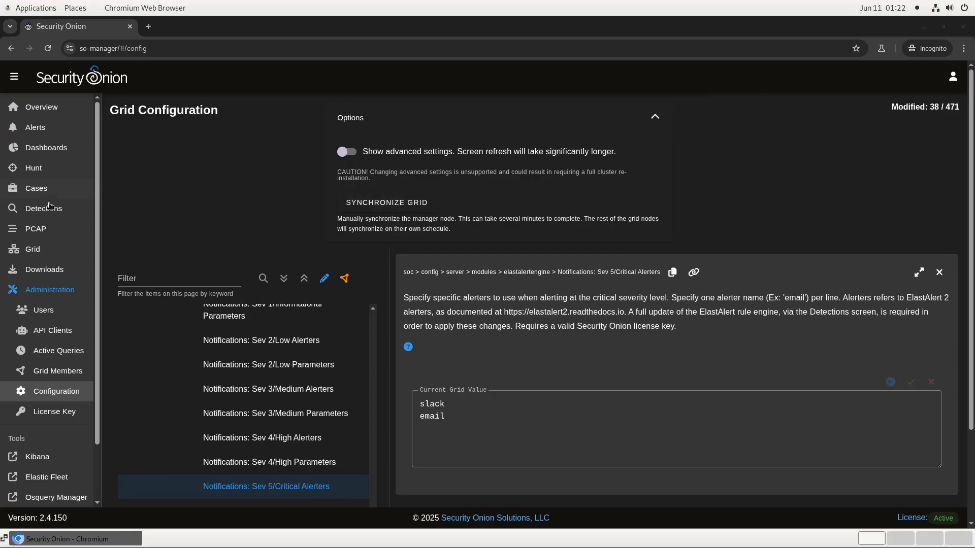
From Detections options, run a FULL UPDATE of ElastAlert detections and dismiss the notice
click(44, 209)
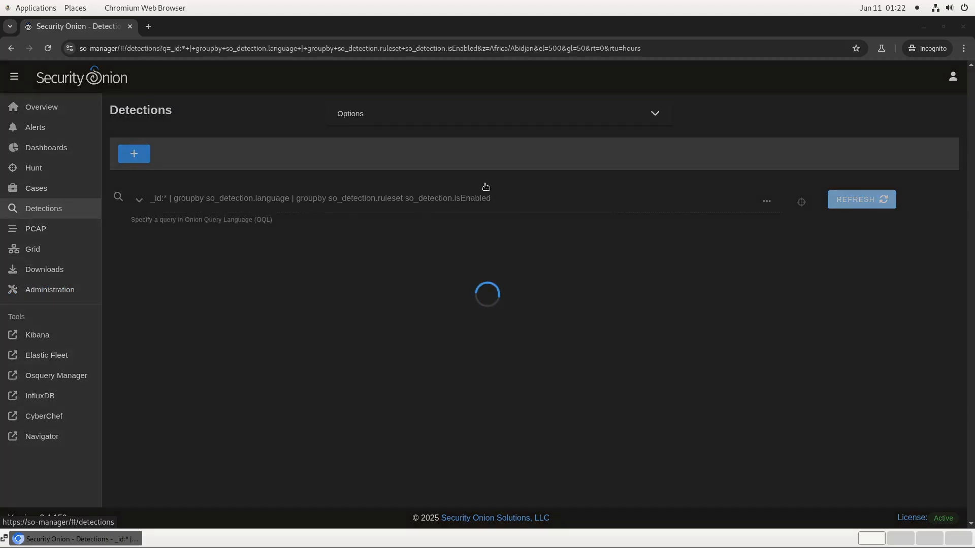
click(498, 113)
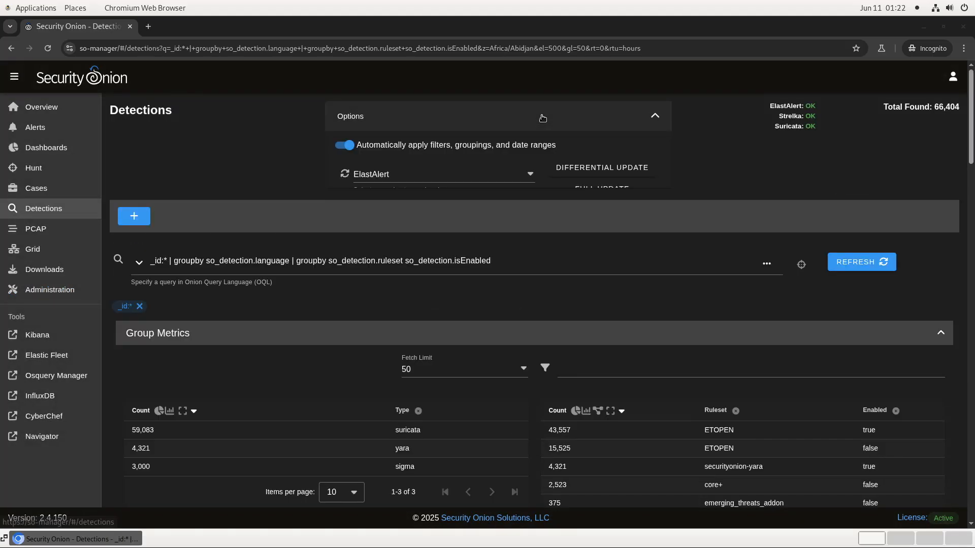
click(541, 117)
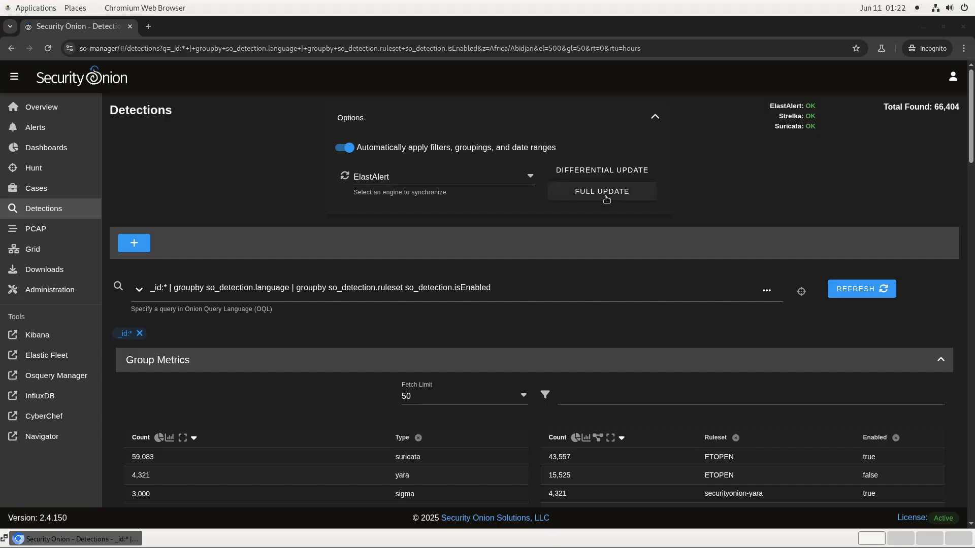
click(600, 191)
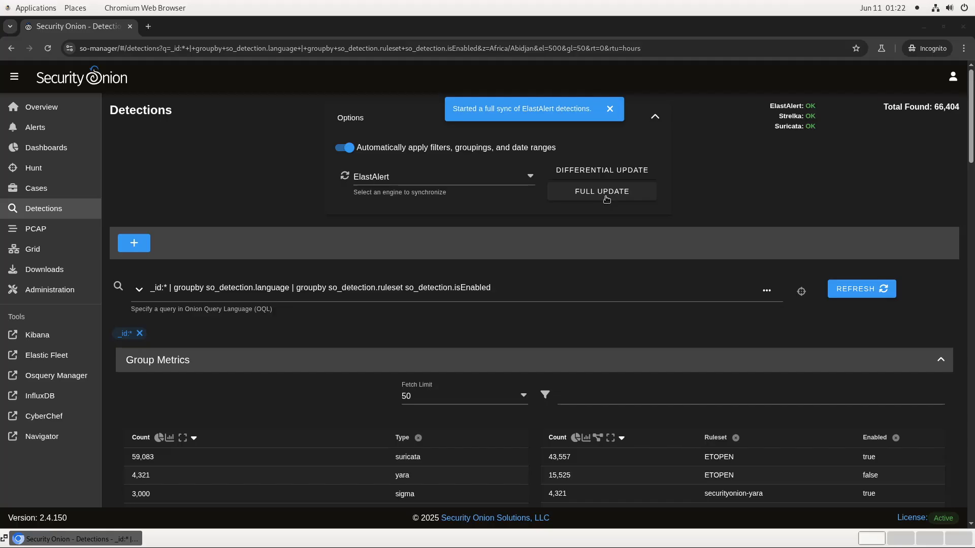
click(609, 109)
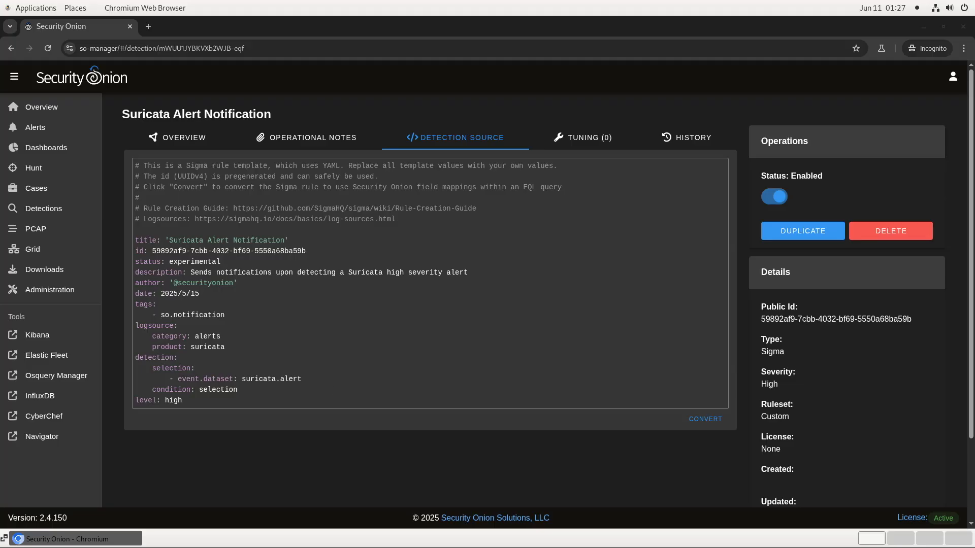
click(237, 390)
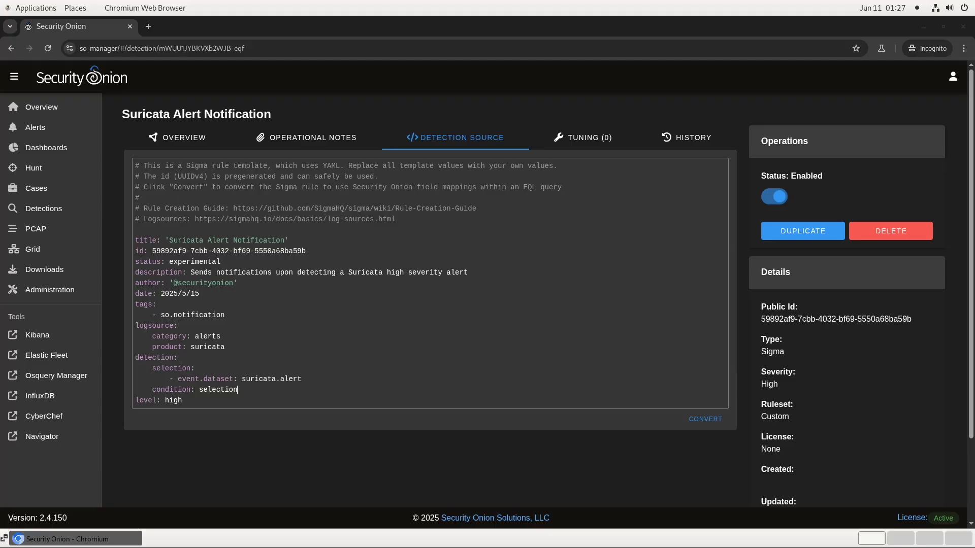
mouse_move(236, 389)
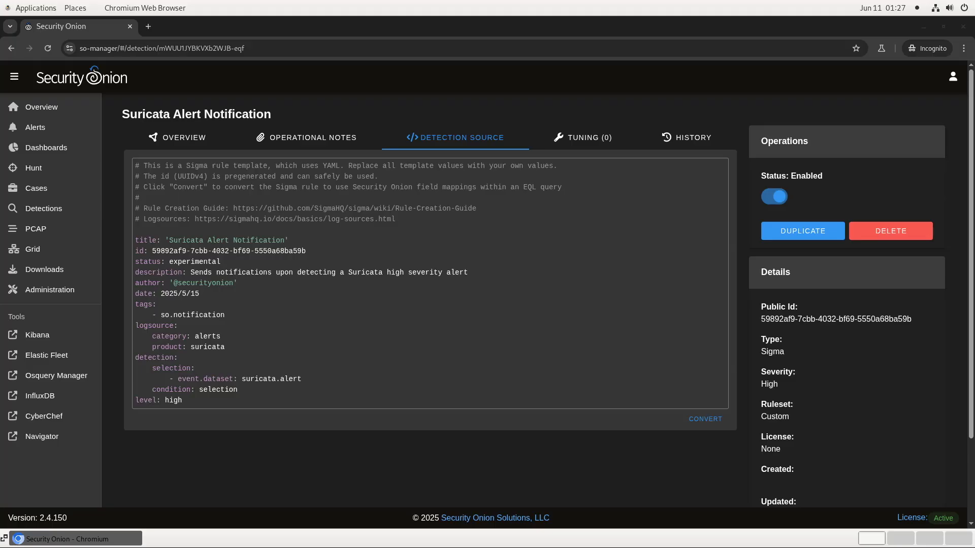
click(237, 390)
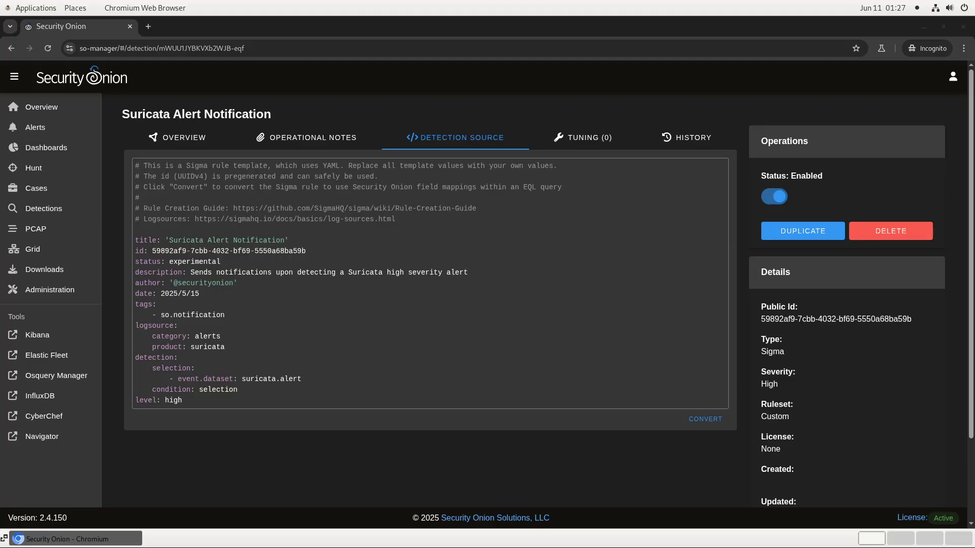
click(236, 390)
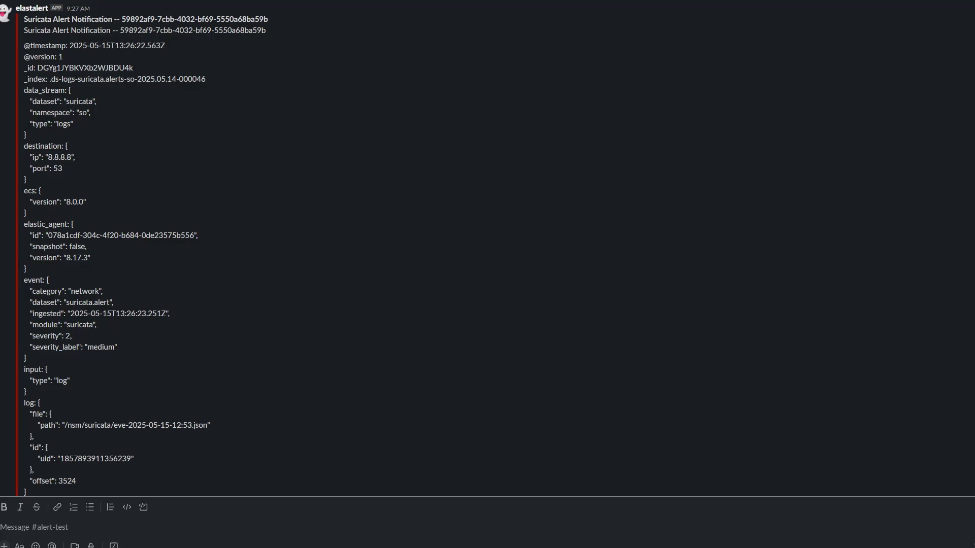
Scroll the #alert-test elastalert message down to the raw 'ET DNS Query for .to TLD' event
scroll(down, 3)
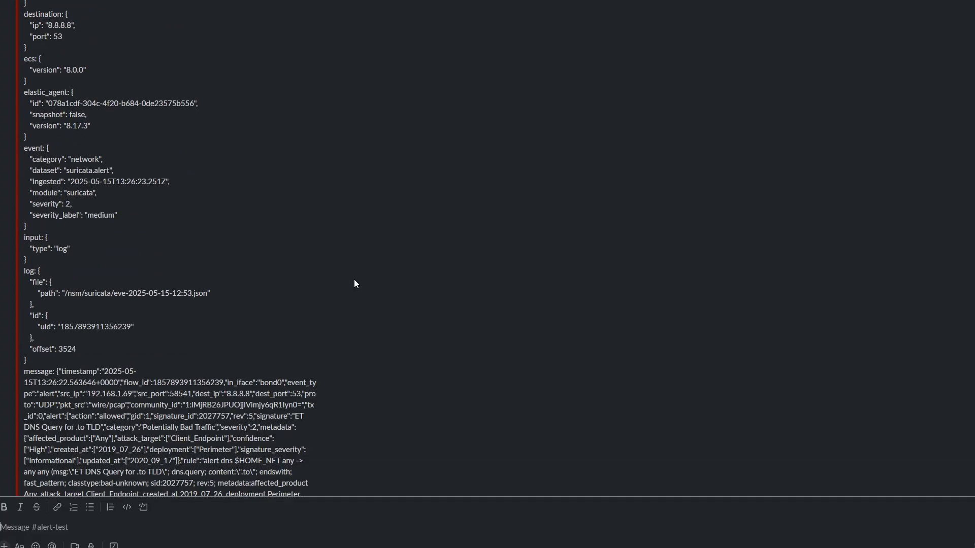
scroll(down, 3)
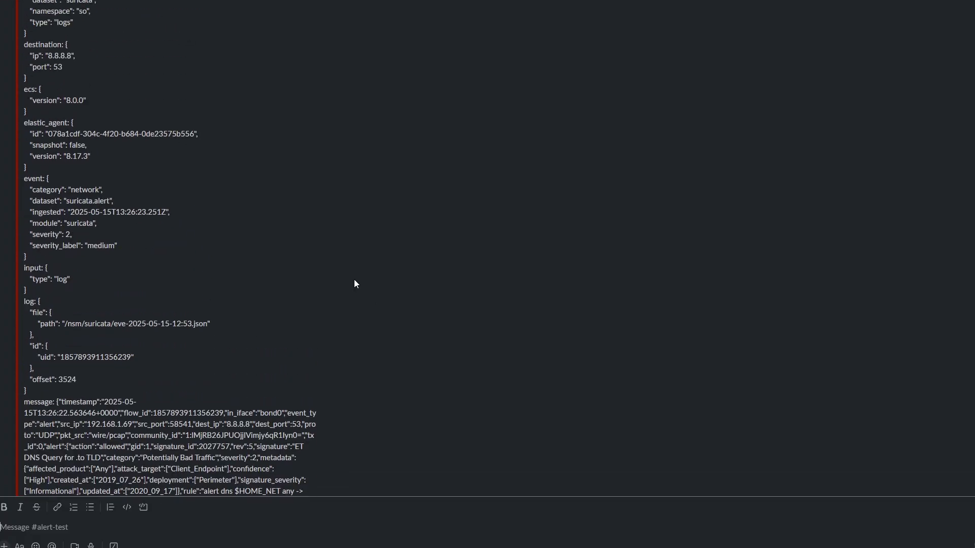